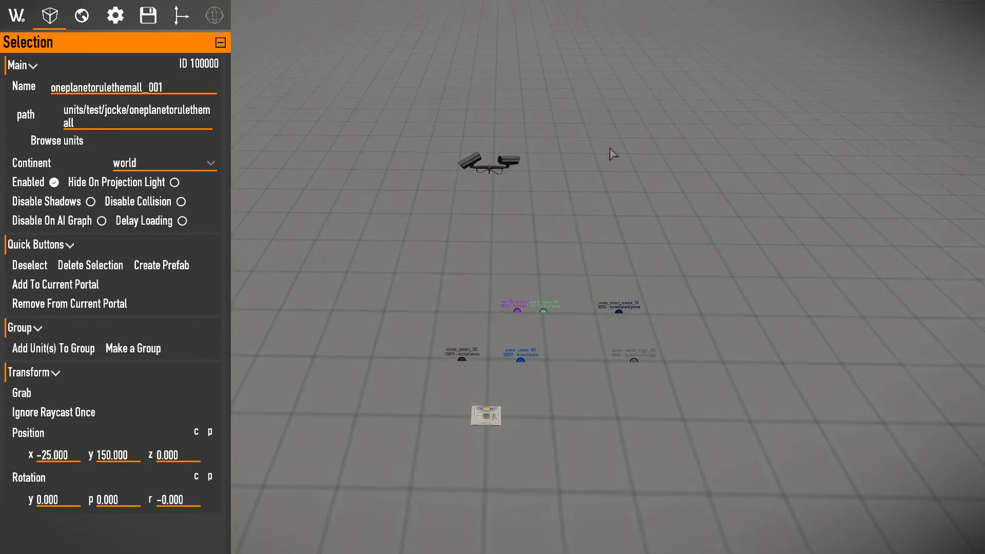
{"action": "mouse_move", "coordinate": [621, 147]}
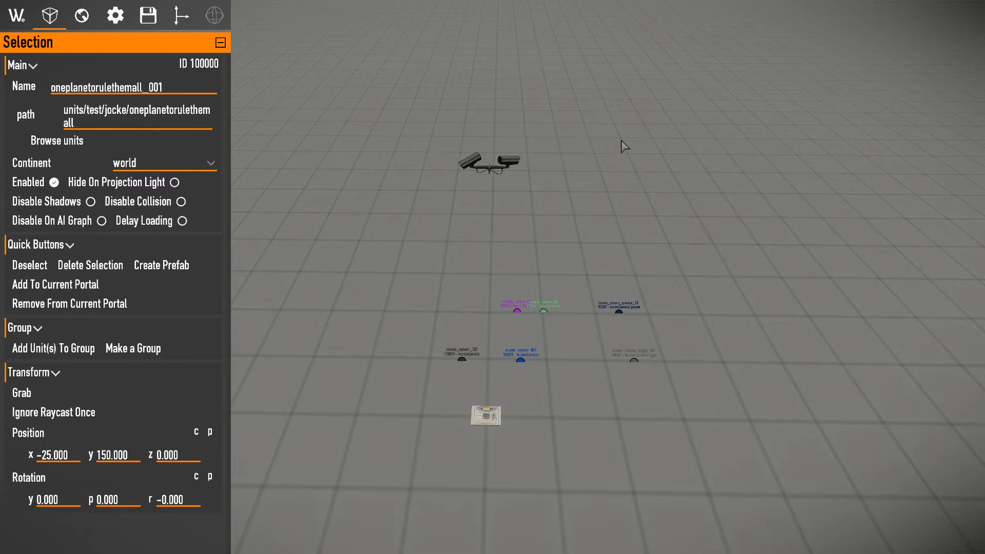
{"action": "mouse_move", "coordinate": [588, 181]}
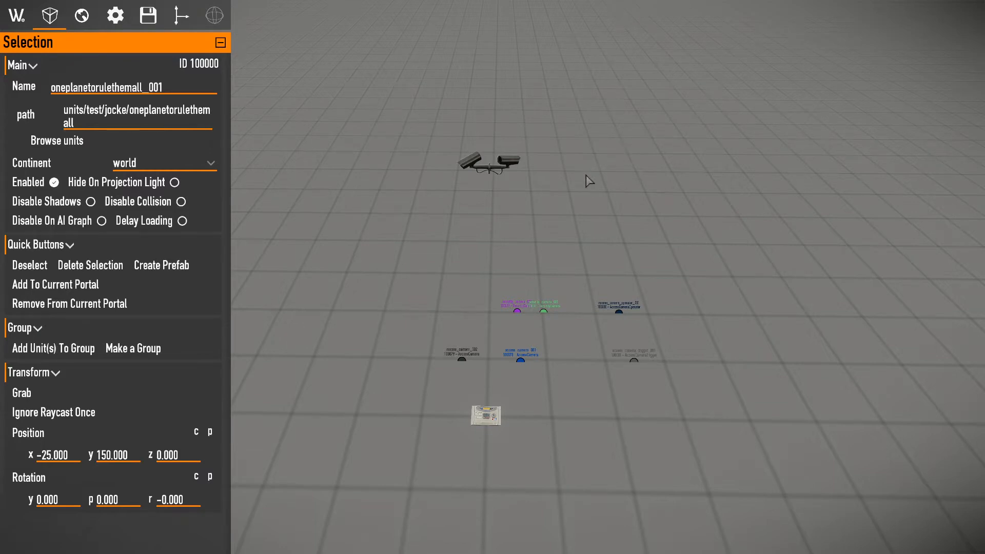
- Select access_camera_002, then show the world overview panel with nothing selected
{"action": "left_click", "coordinate": [460, 352]}
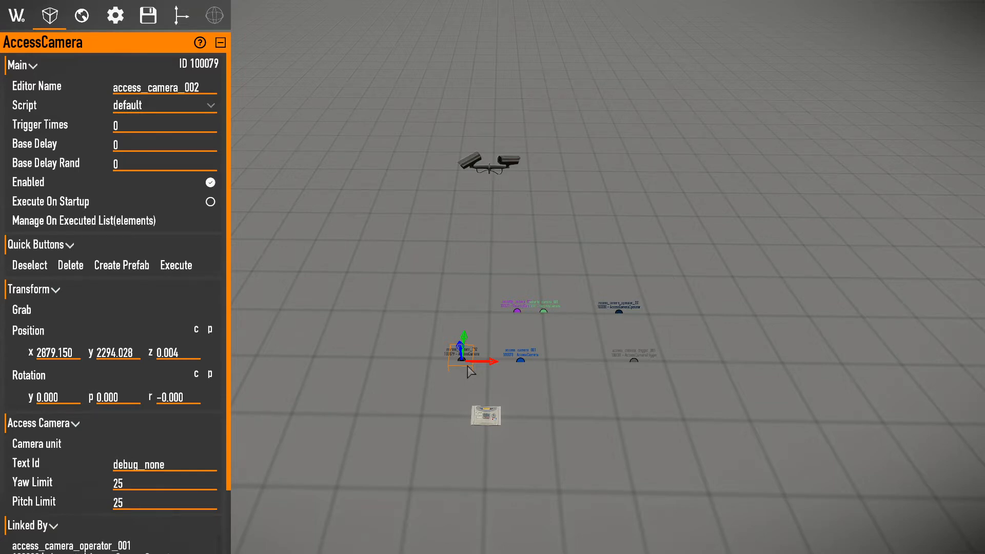
{"action": "mouse_move", "coordinate": [512, 364]}
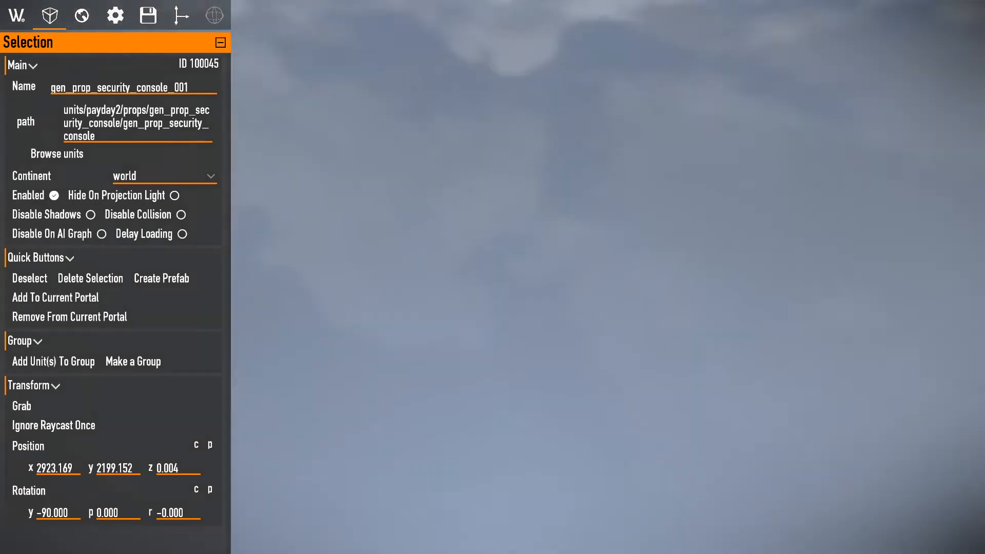
{"action": "left_click", "coordinate": [148, 15]}
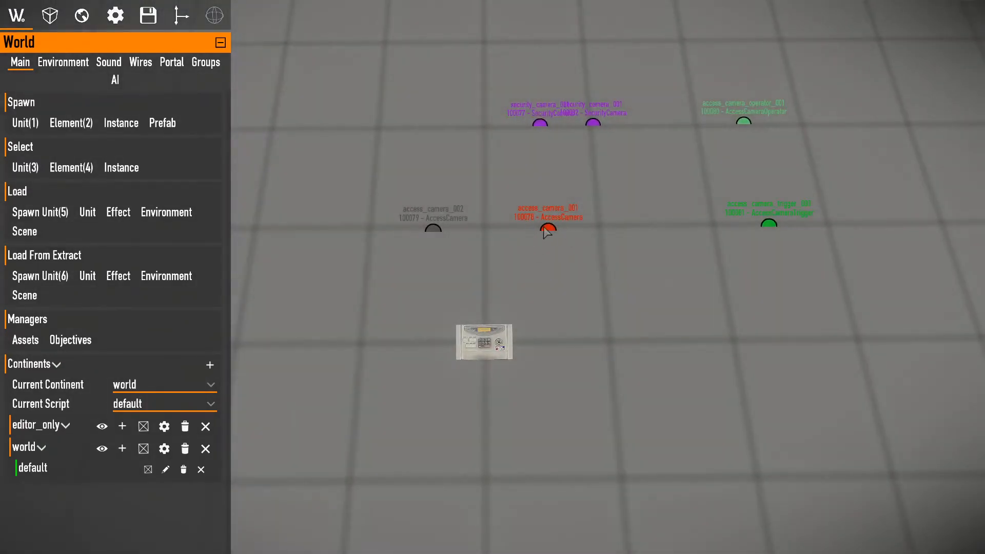
- Cycle through access_camera_001, access_camera_002, the security camera and console, rotating access_camera_002 to yaw 90
{"action": "left_click", "coordinate": [547, 226]}
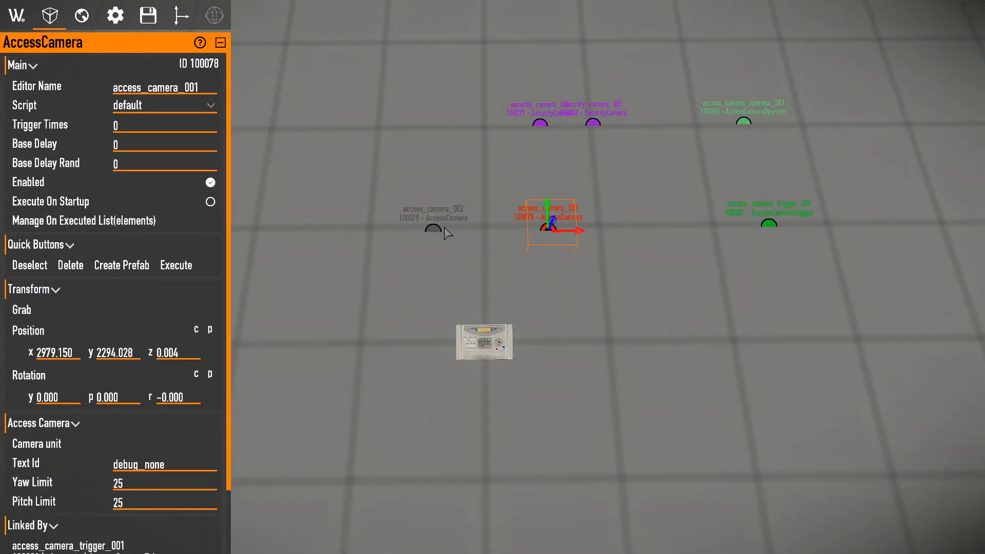
{"action": "left_click", "coordinate": [434, 224]}
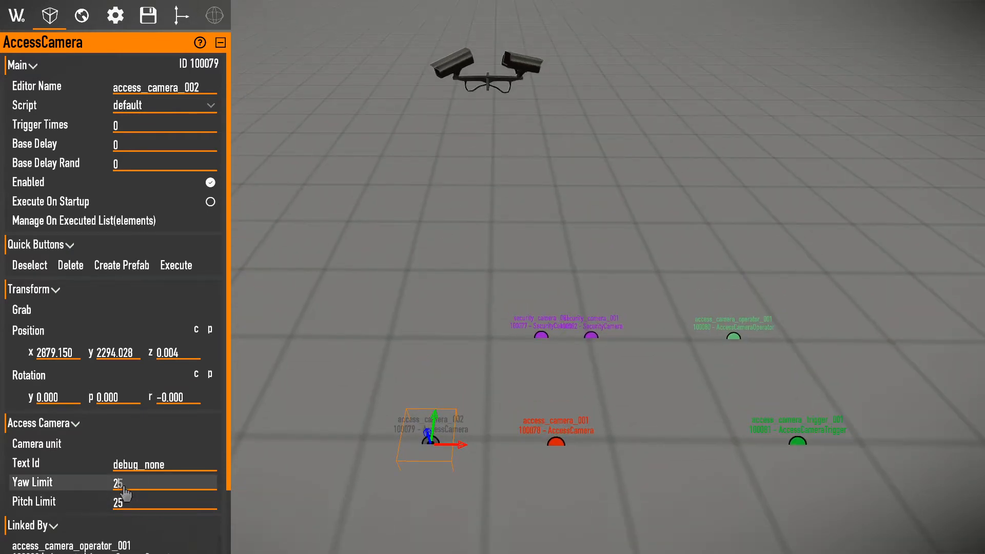
{"action": "left_click", "coordinate": [555, 442]}
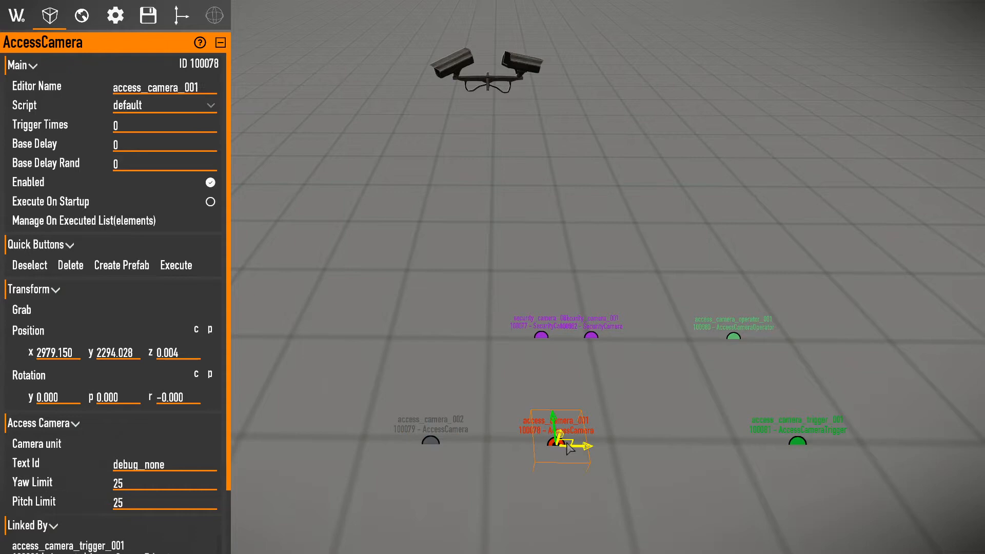
{"action": "left_click", "coordinate": [430, 440]}
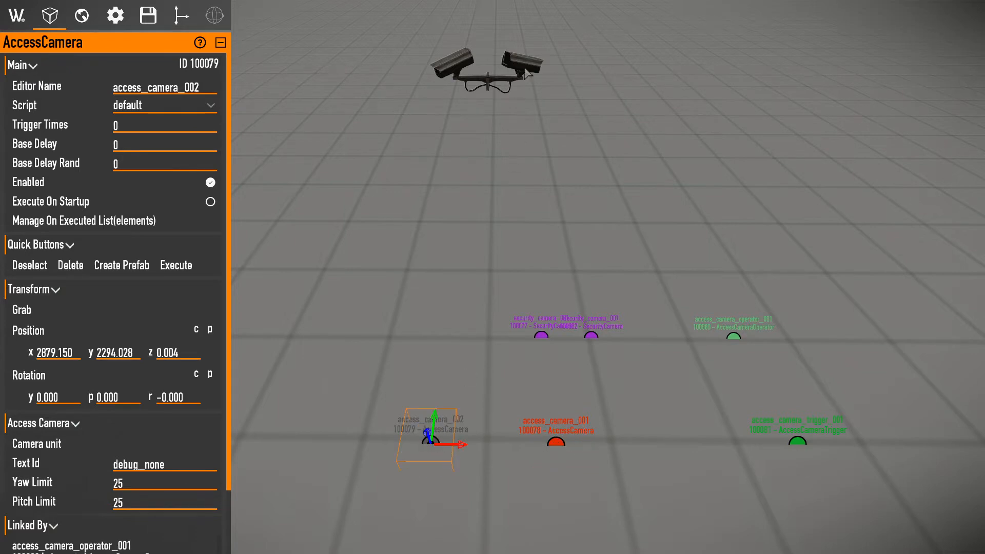
{"action": "left_click", "coordinate": [483, 66]}
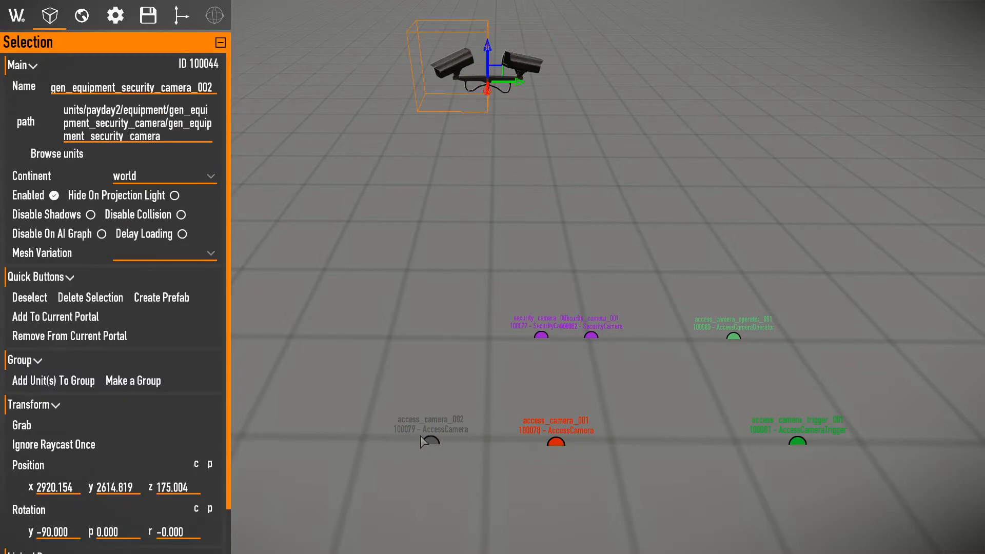
{"action": "left_click", "coordinate": [430, 440]}
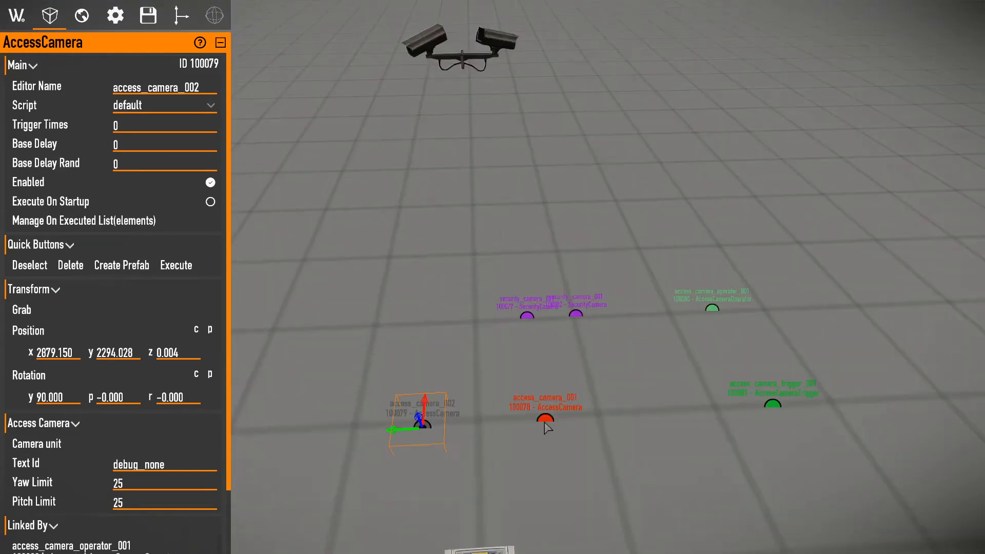
{"action": "left_click", "coordinate": [544, 415]}
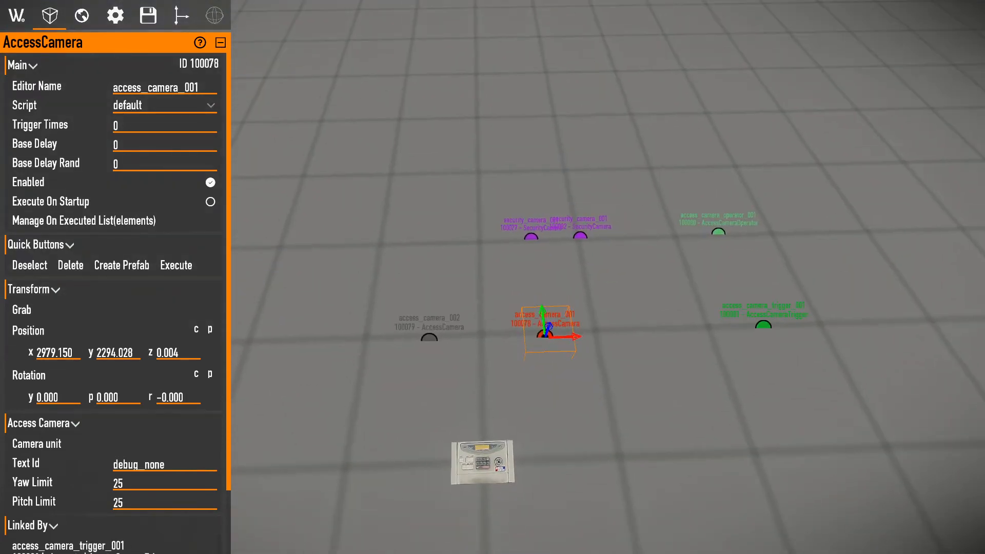
{"action": "left_click", "coordinate": [482, 463]}
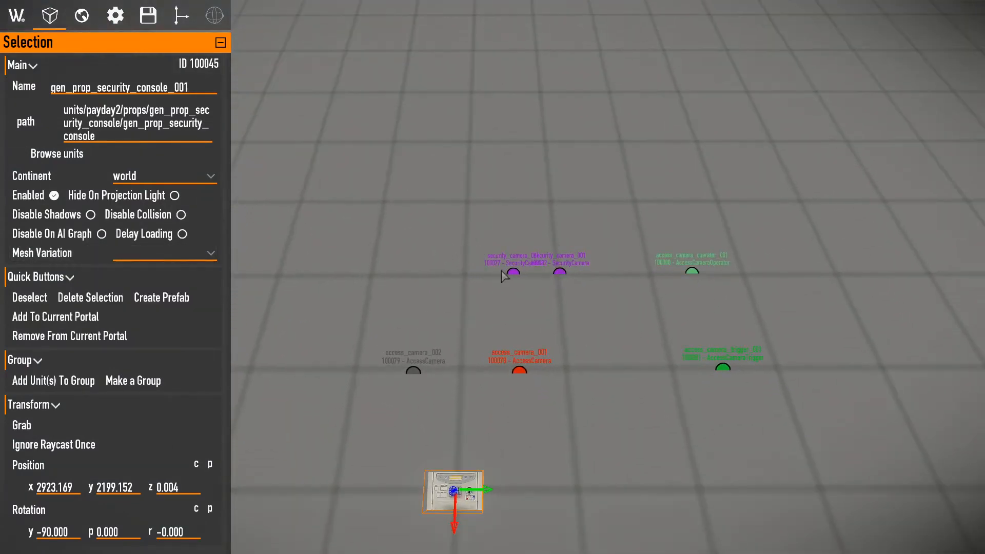
{"action": "left_click", "coordinate": [512, 271]}
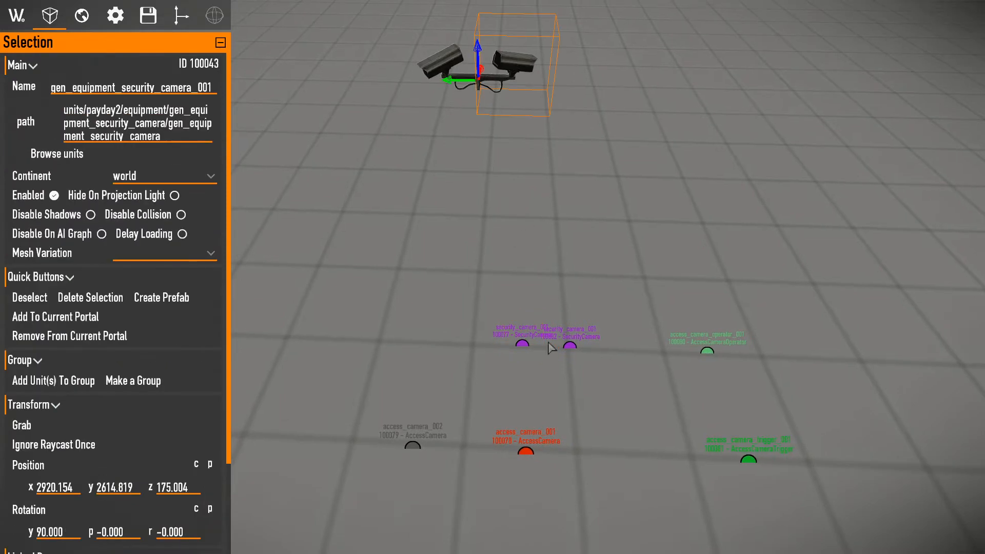
{"action": "left_click", "coordinate": [524, 336]}
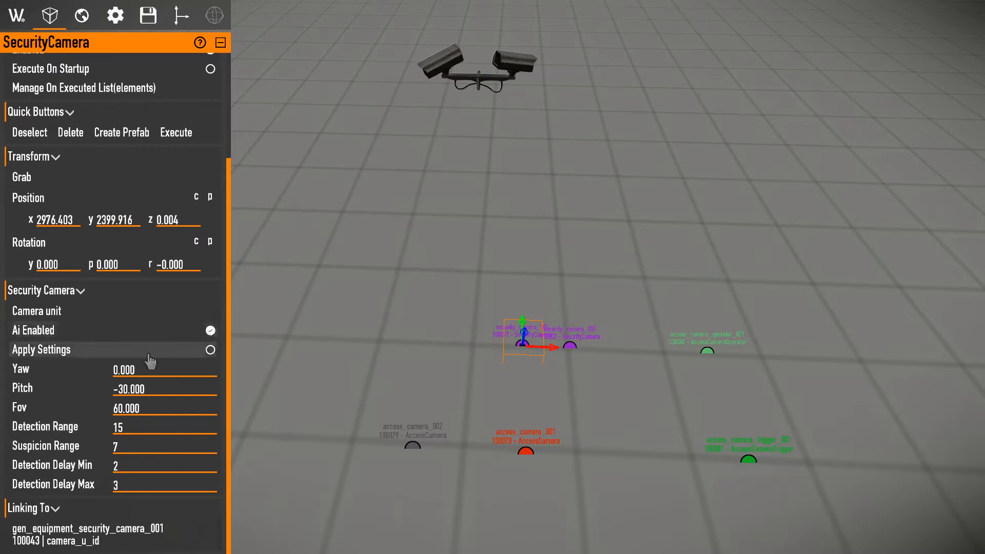
{"action": "mouse_move", "coordinate": [173, 466]}
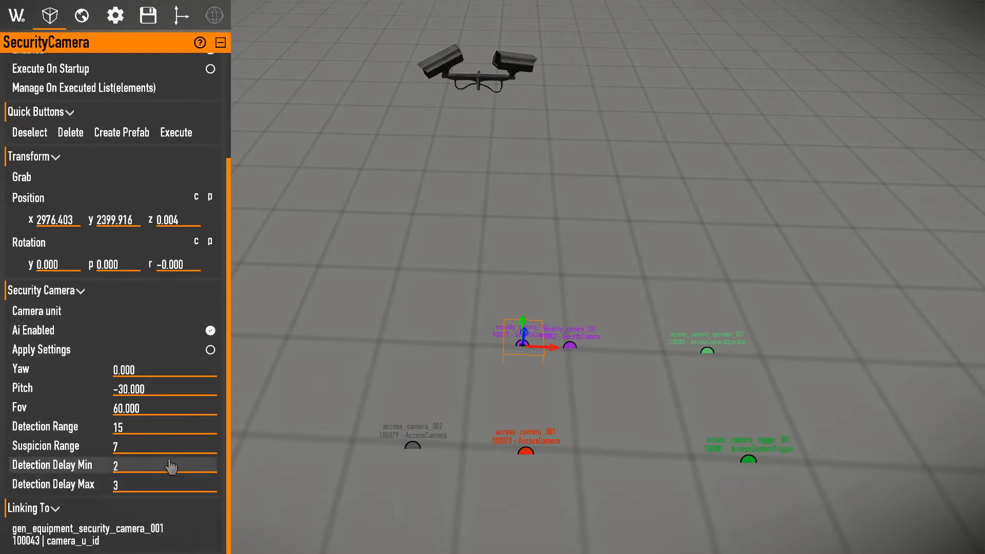
{"action": "mouse_move", "coordinate": [147, 461]}
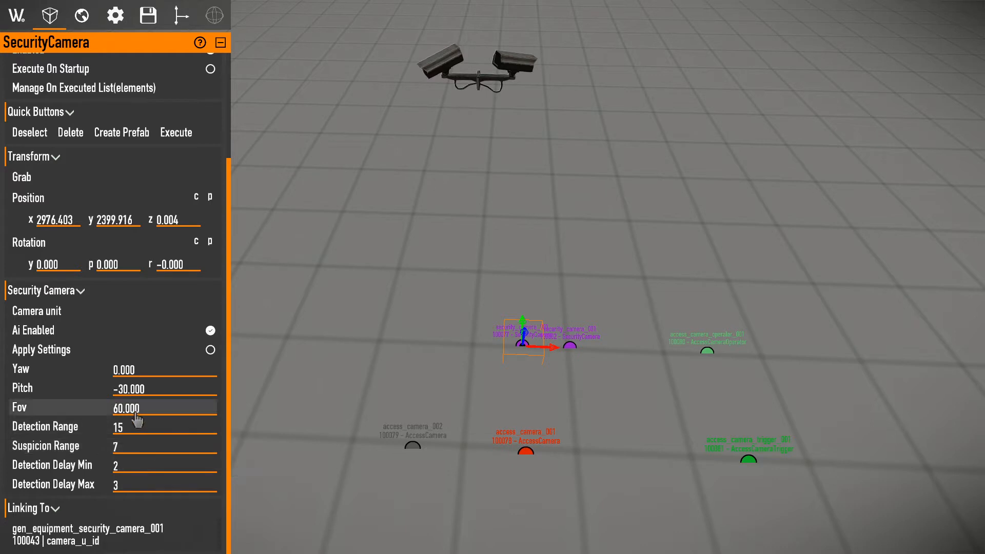
{"action": "mouse_move", "coordinate": [150, 414]}
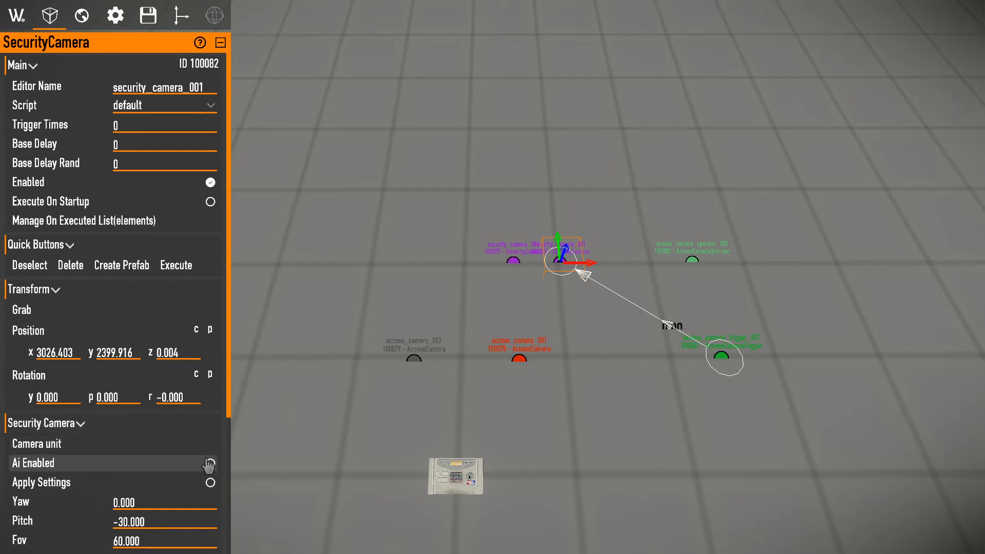
- Set access_camera_operator_001 to destroy, link access_camera_002, and search elements for 'wh'
{"action": "left_click", "coordinate": [211, 462]}
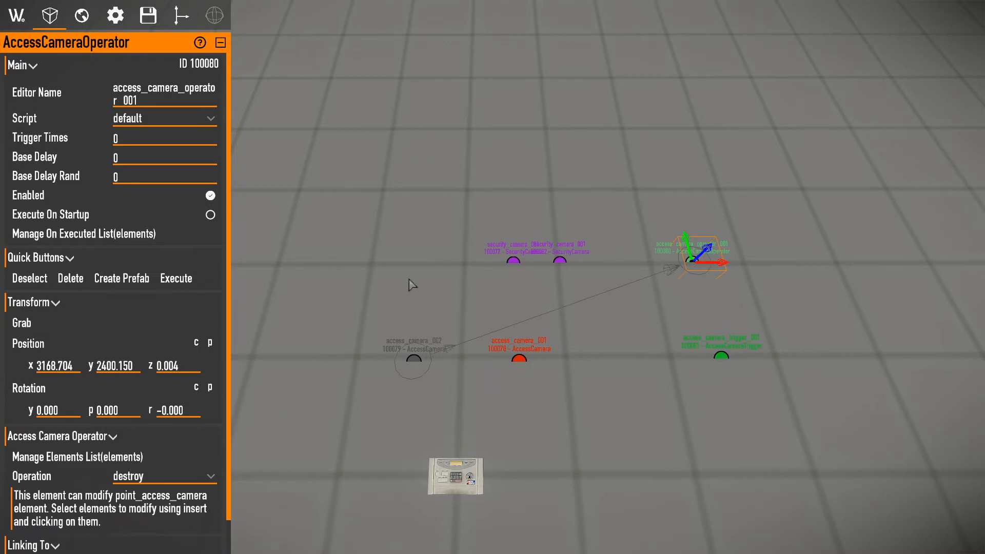
{"action": "mouse_move", "coordinate": [90, 57]}
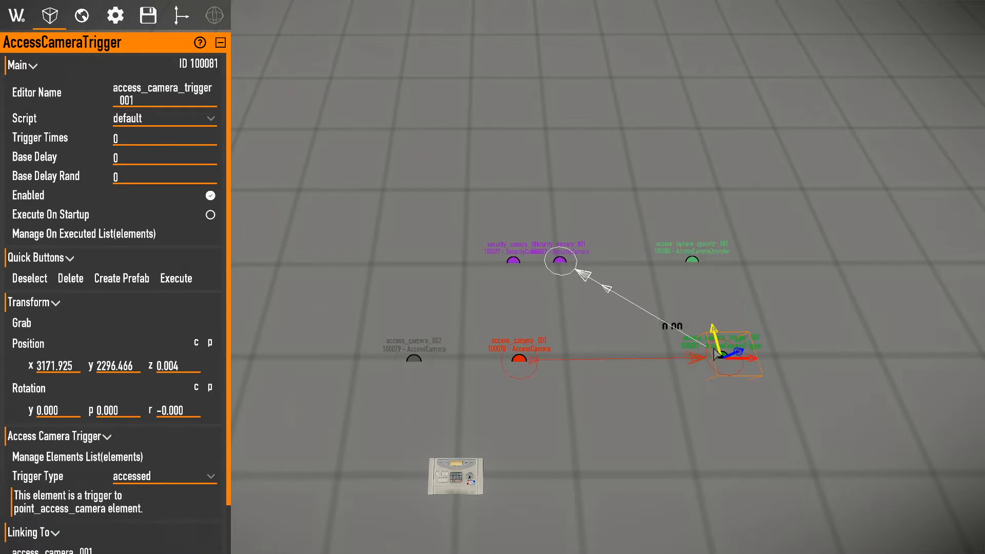
{"action": "left_click", "coordinate": [689, 258]}
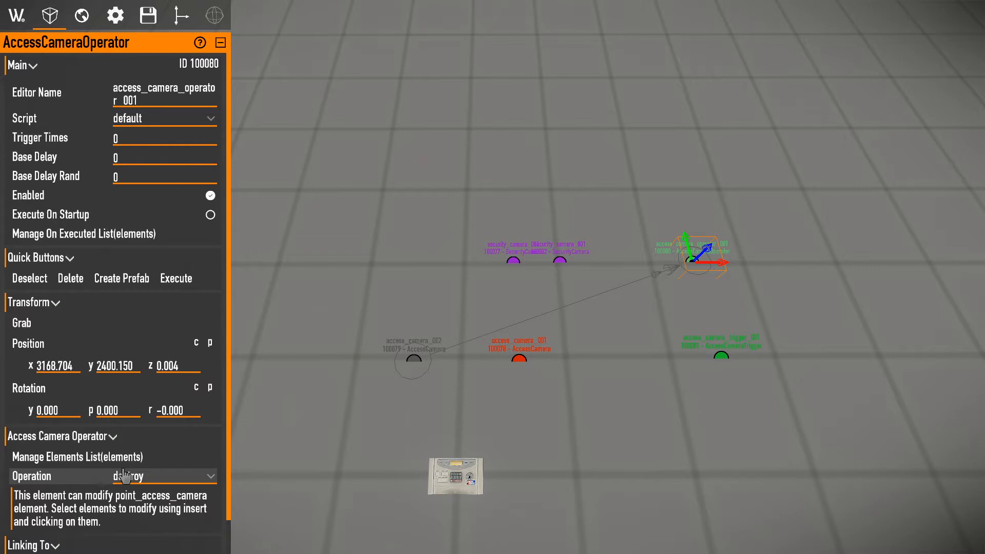
{"action": "mouse_move", "coordinate": [226, 439]}
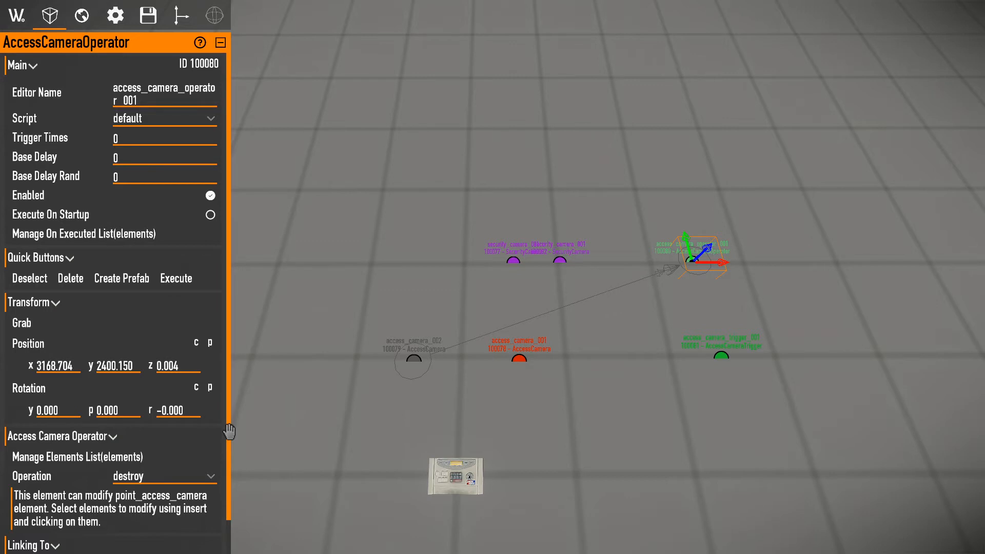
{"action": "mouse_move", "coordinate": [505, 327]}
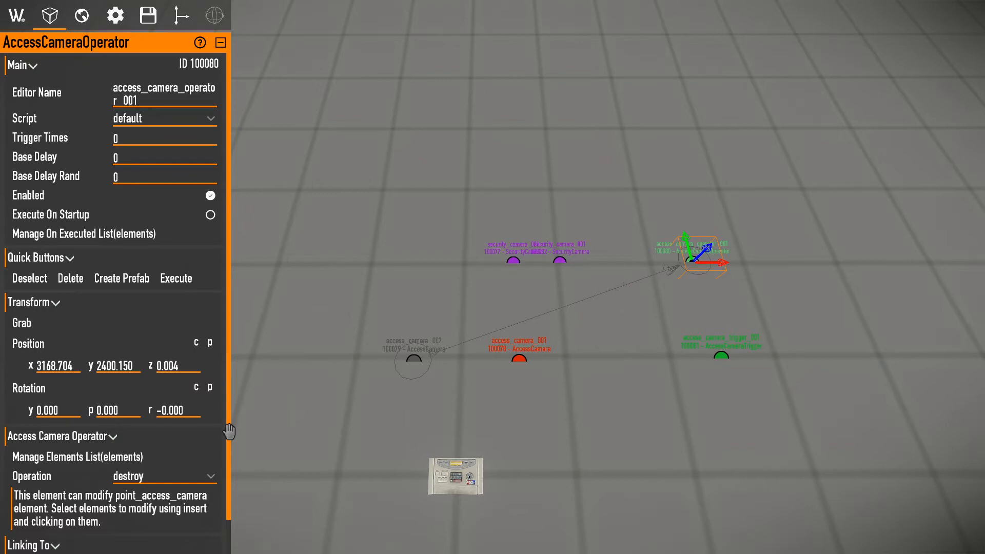
{"action": "left_click", "coordinate": [518, 358]}
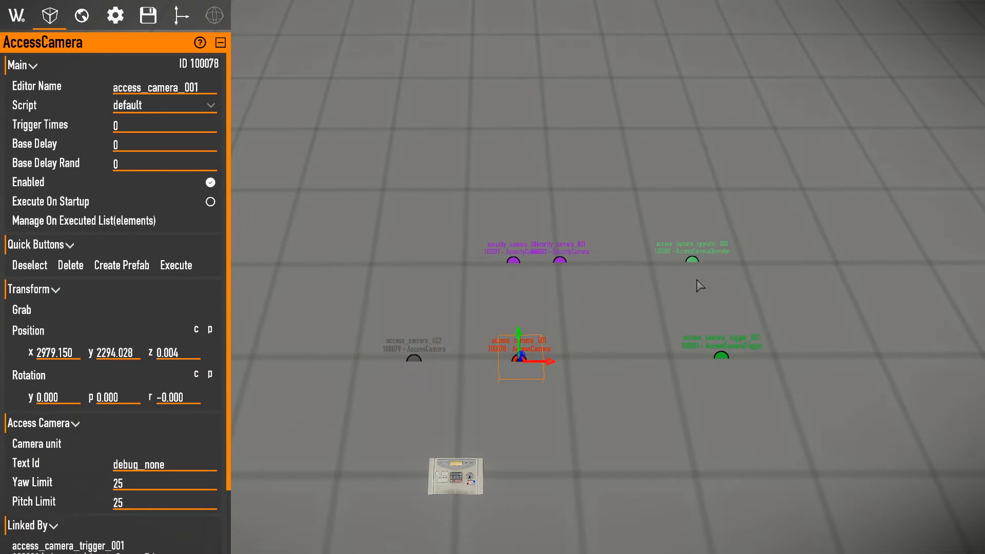
{"action": "left_click", "coordinate": [692, 260]}
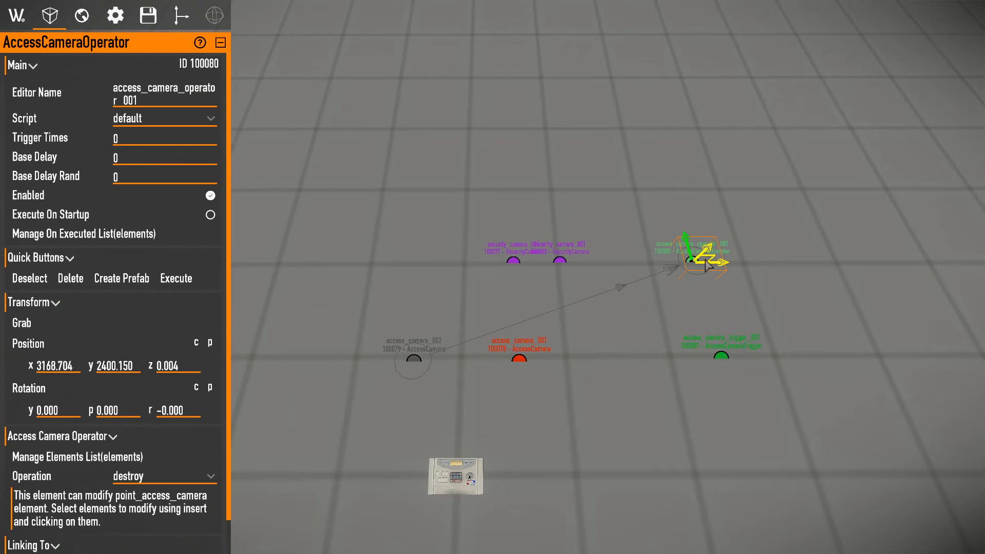
{"action": "left_click", "coordinate": [78, 456]}
{"action": "type", "text": "wh"}
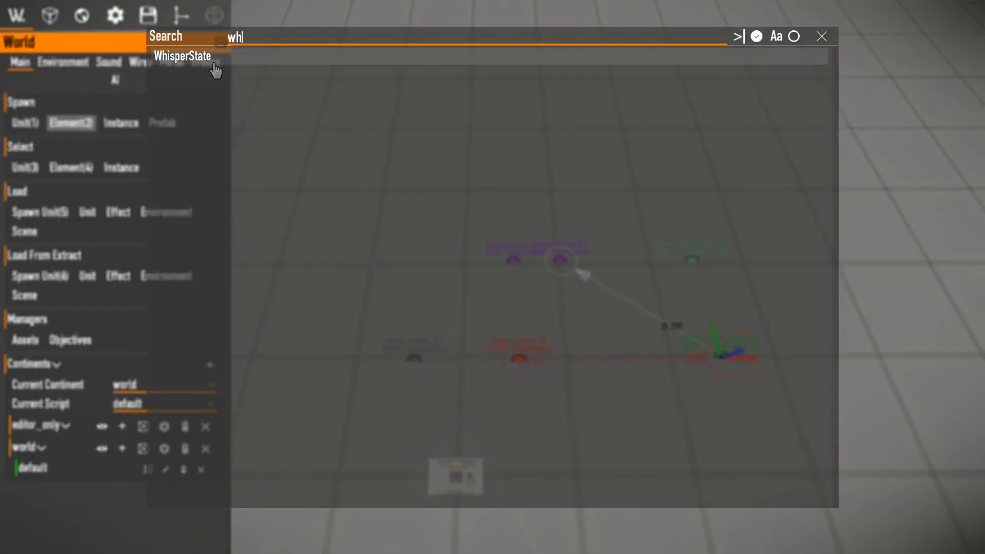
- Add a WhisperState element and launch the level in playtest
{"action": "left_click", "coordinate": [182, 56]}
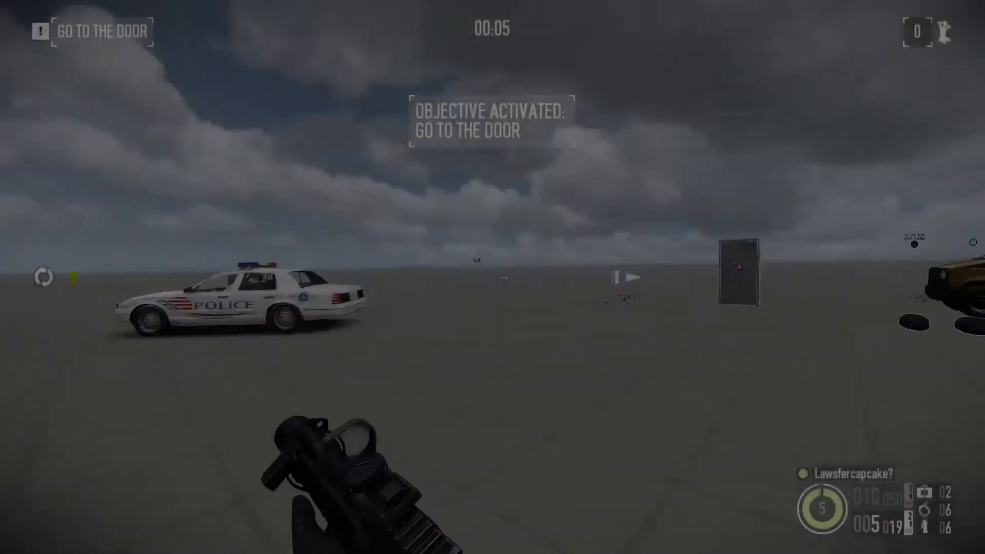
{"action": "mouse_move", "coordinate": [492, 276]}
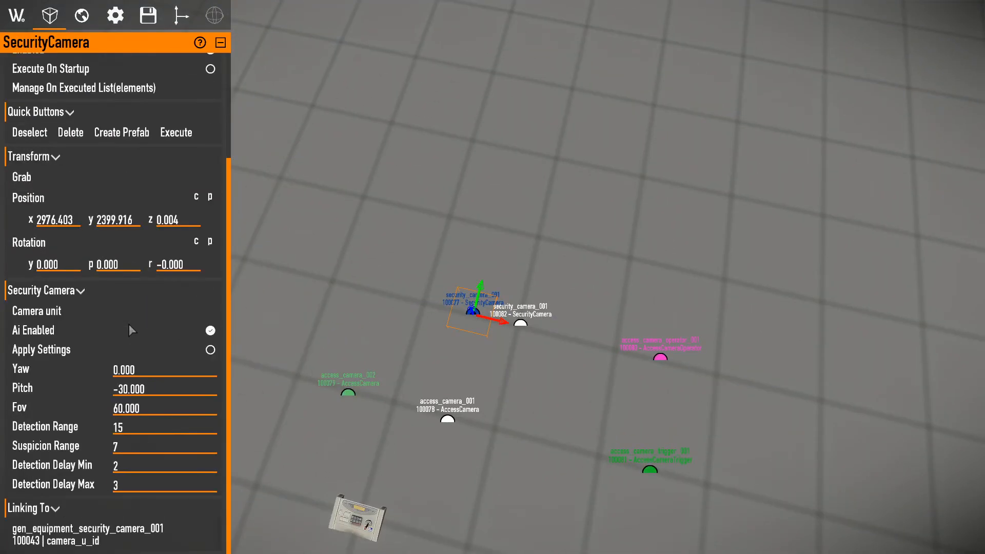
- Preview the camera unit via Execute, add a second AI-disabled SecurityCamera, and link the trigger
{"action": "scroll", "scroll_direction": "up", "scroll_amount": 3}
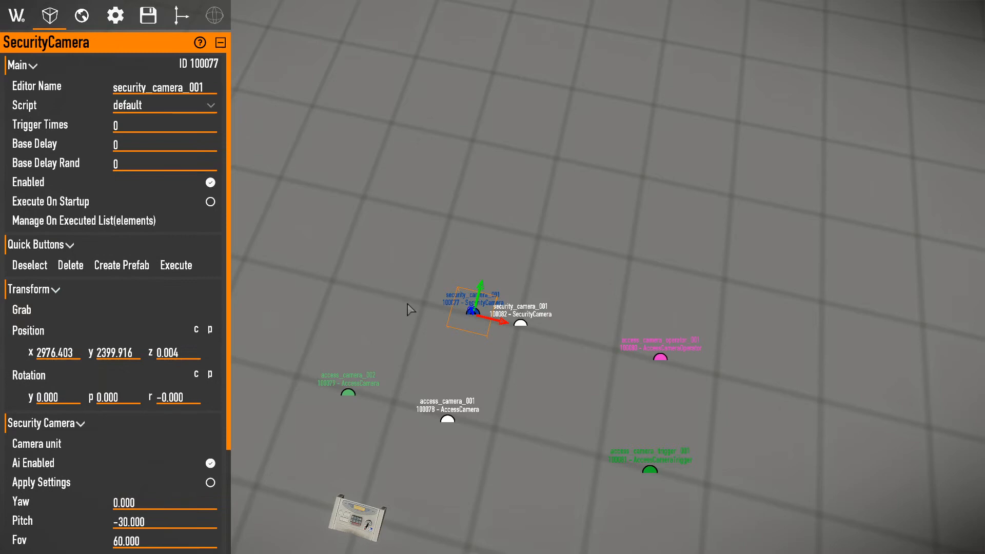
{"action": "left_click", "coordinate": [176, 264]}
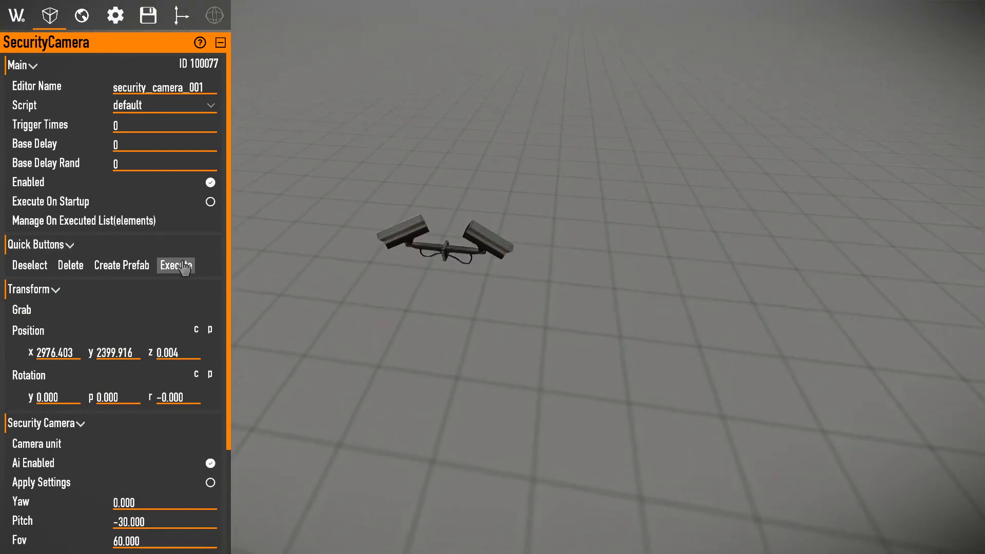
{"action": "left_click", "coordinate": [176, 265]}
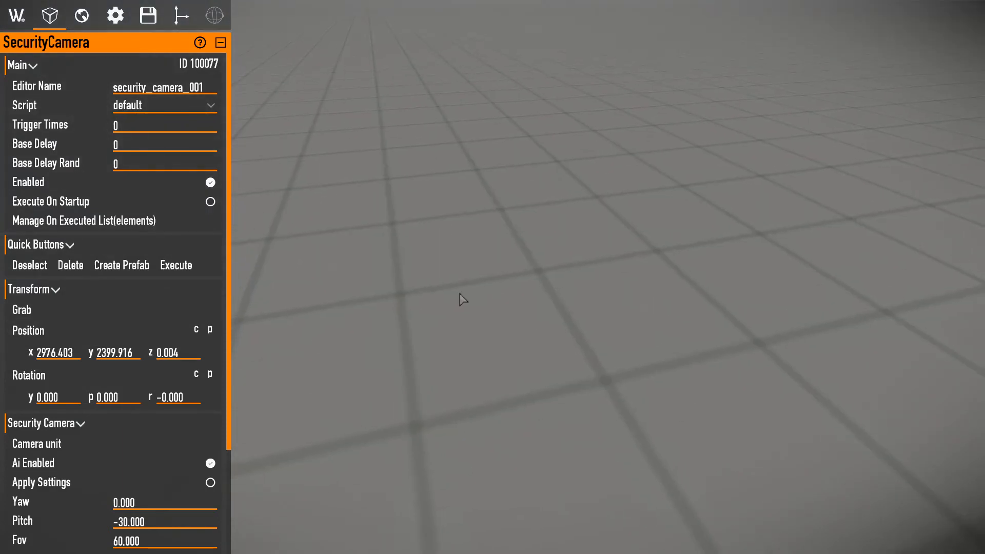
{"action": "mouse_move", "coordinate": [463, 299]}
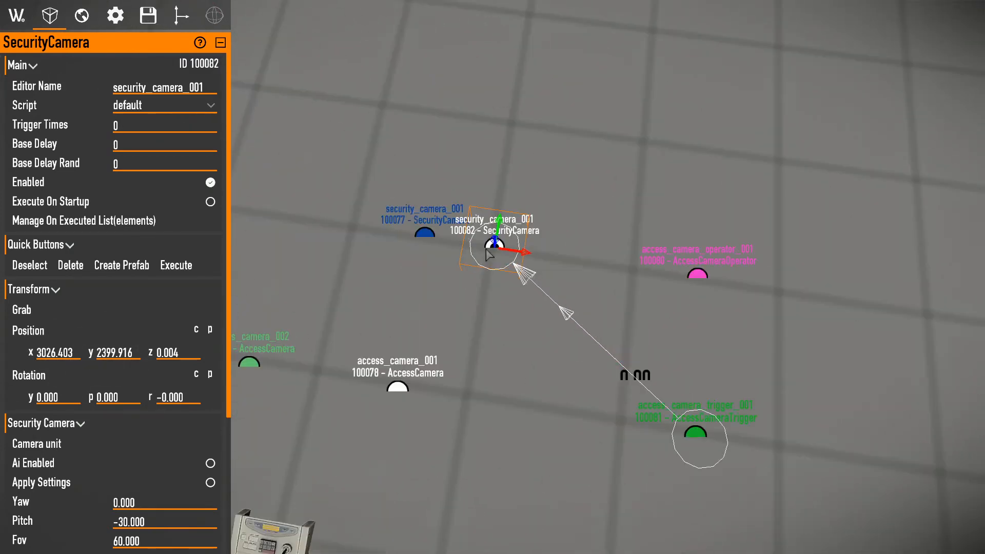
{"action": "left_click", "coordinate": [699, 440]}
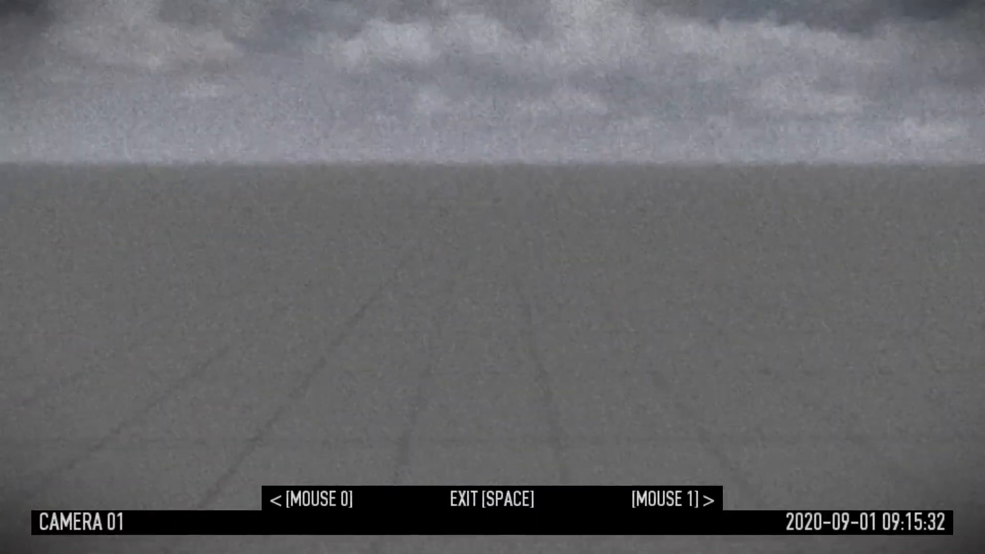
- Switch the console feed from Camera 01 to Camera 02, then exit the feed
{"action": "left_click", "coordinate": [672, 499]}
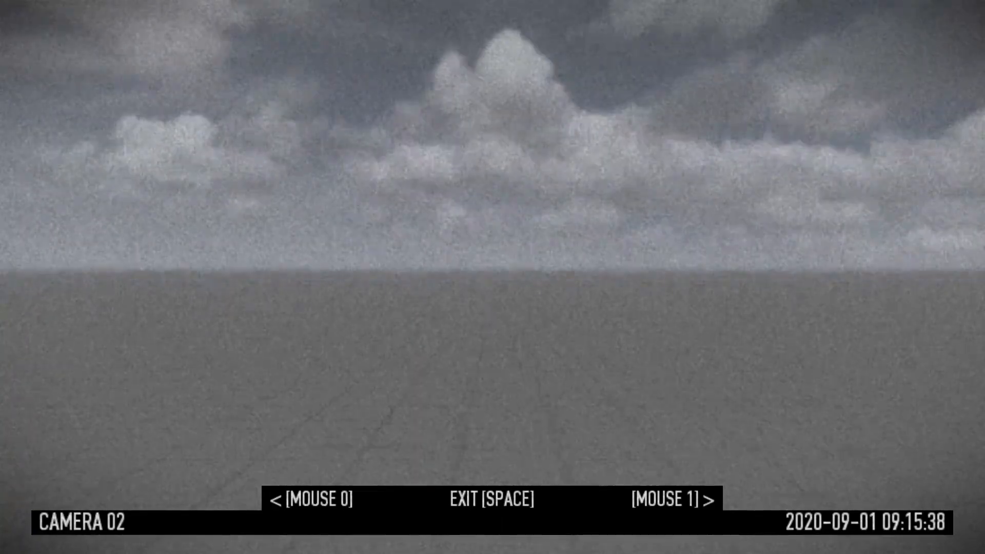
{"action": "key", "text": "space"}
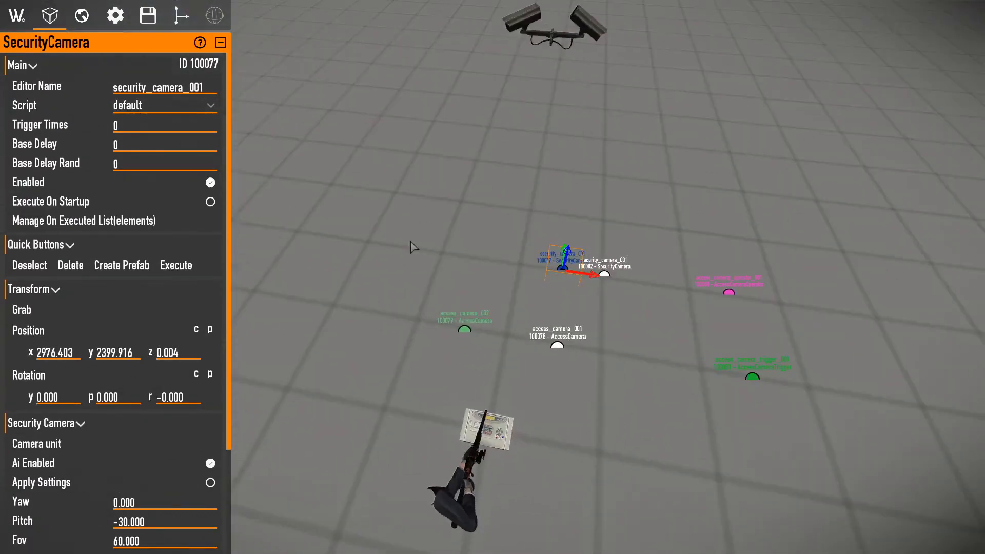
- Select access_camera_002 and check Text Id debug_none with yaw and pitch limits 25
{"action": "left_click", "coordinate": [464, 329]}
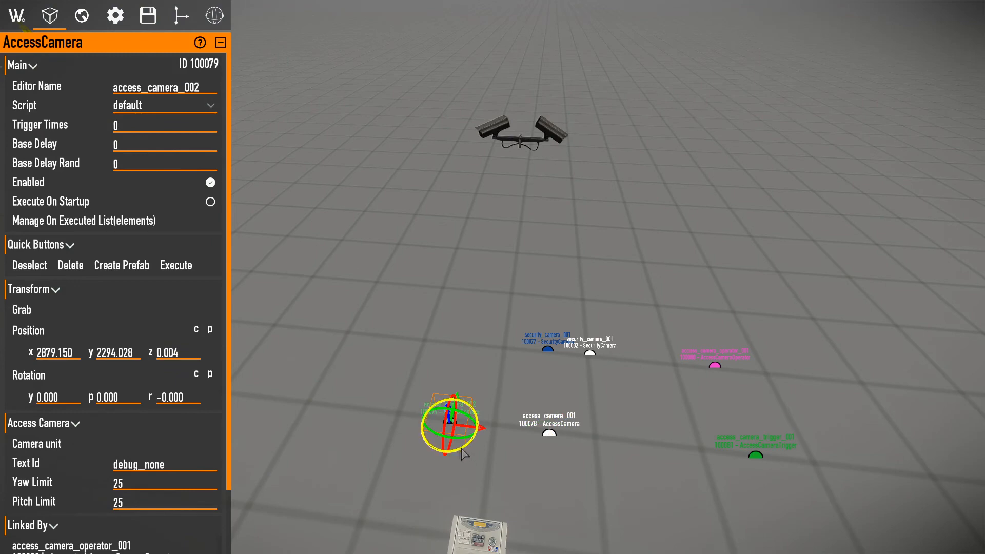
{"action": "left_click", "coordinate": [549, 436]}
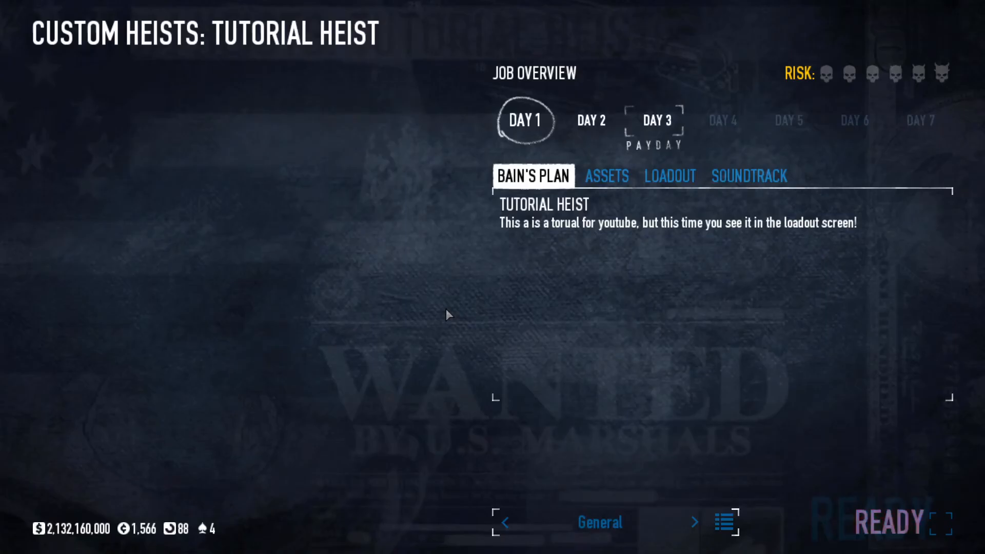
- Start the Tutorial Heist, view Camera 02's feed of the house, then exit
{"action": "left_click", "coordinate": [885, 523]}
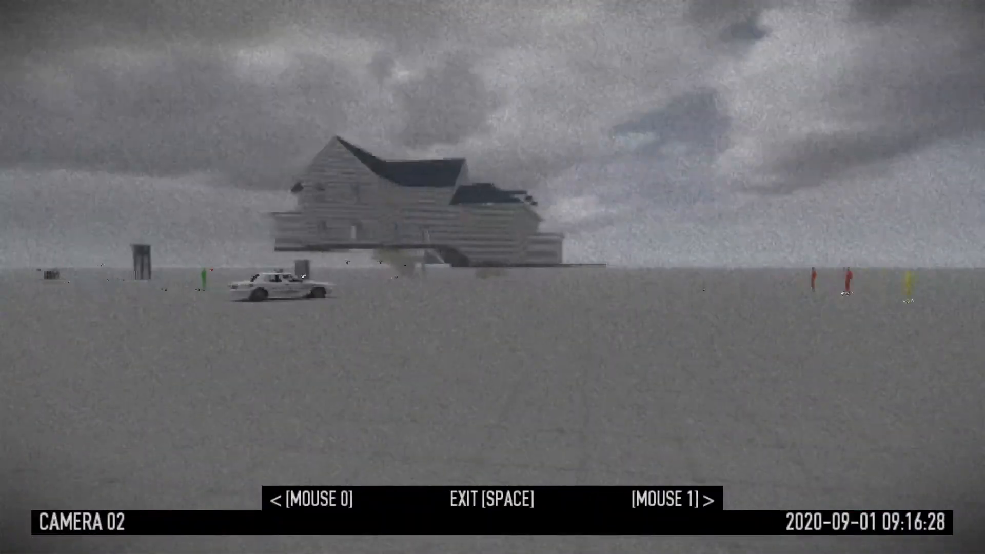
{"action": "key", "text": "space"}
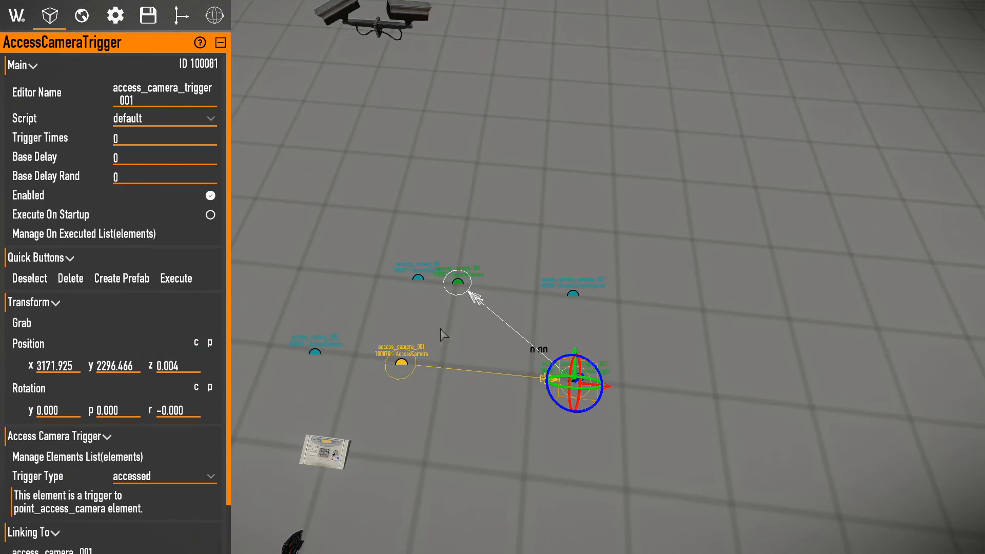
{"action": "left_click", "coordinate": [456, 281]}
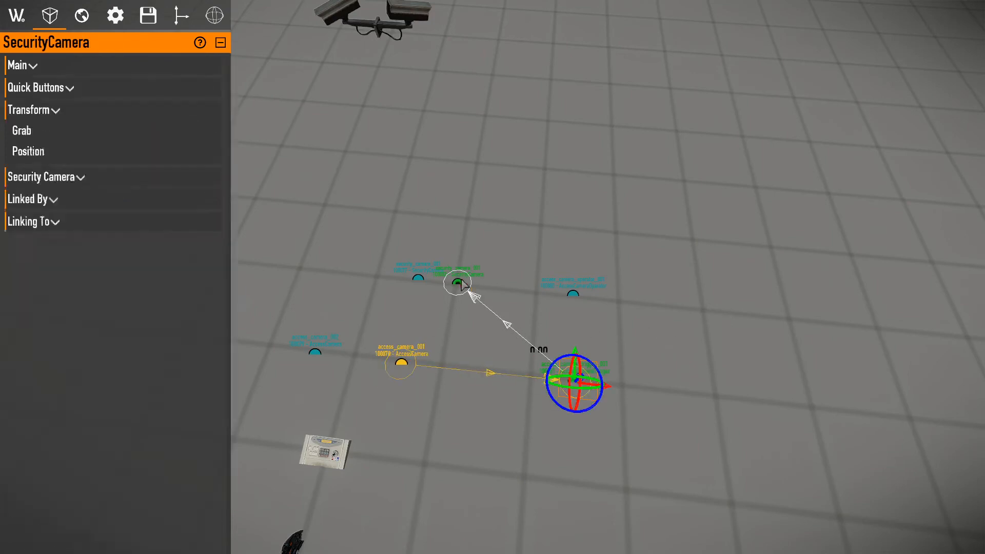
{"action": "left_click", "coordinate": [457, 283]}
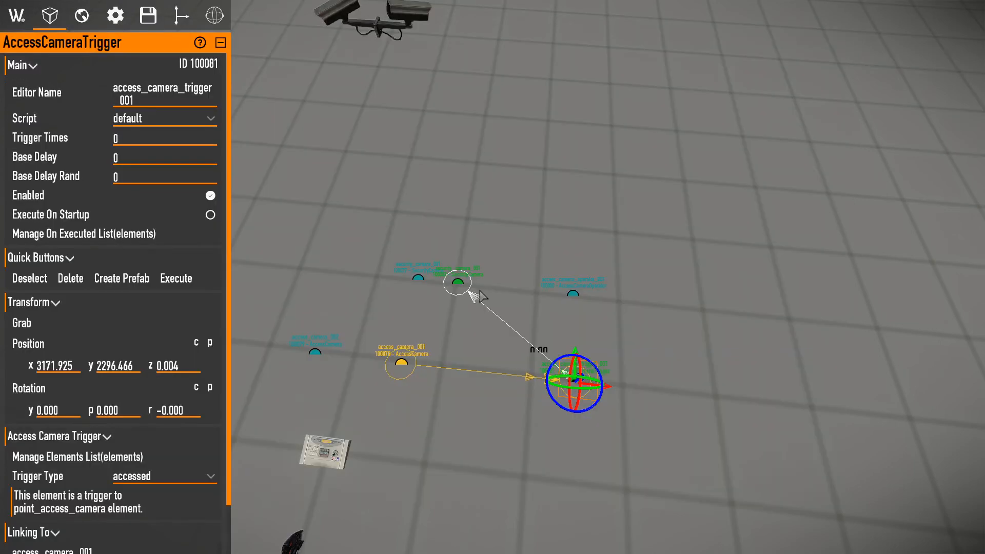
{"action": "left_click", "coordinate": [457, 283]}
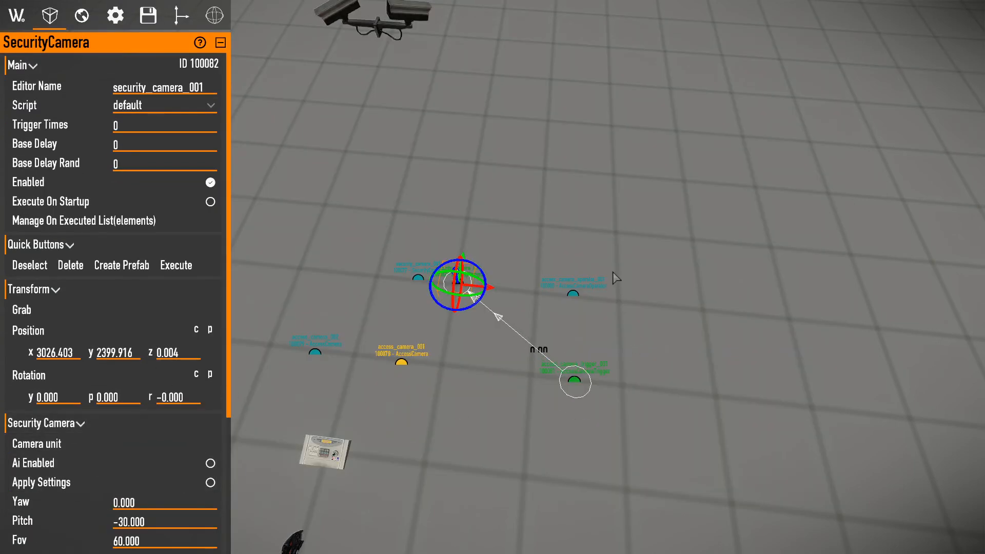
{"action": "left_click", "coordinate": [576, 299]}
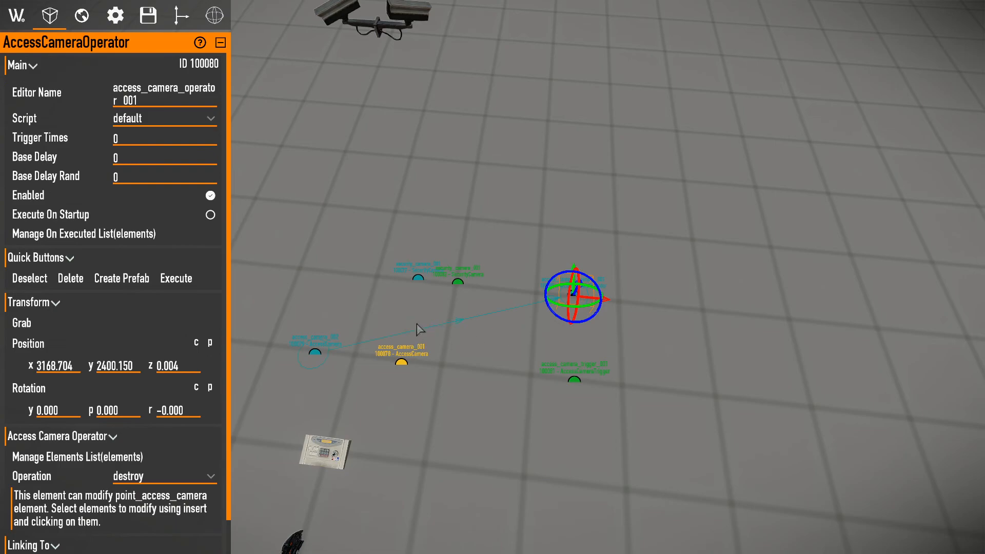
{"action": "left_click", "coordinate": [572, 292]}
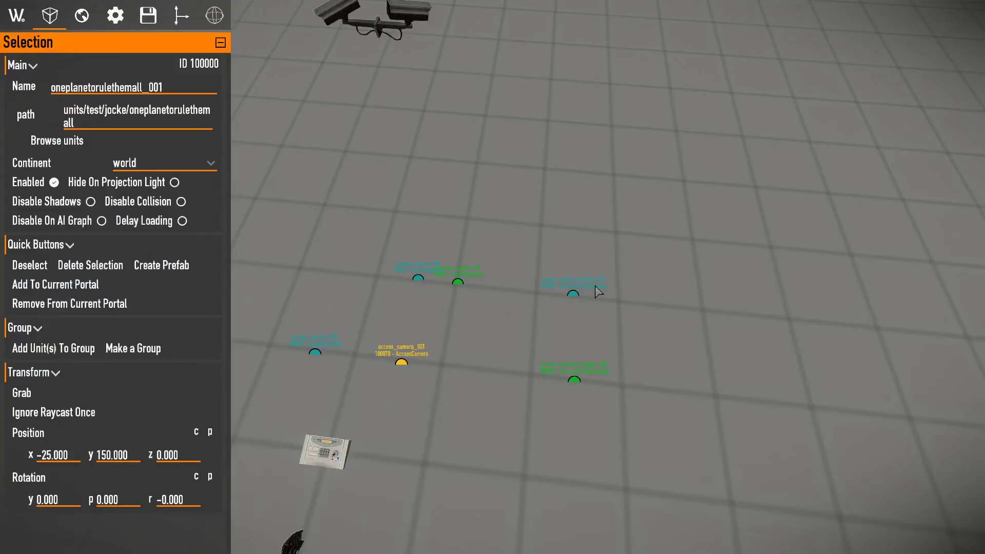
{"action": "left_click", "coordinate": [572, 292]}
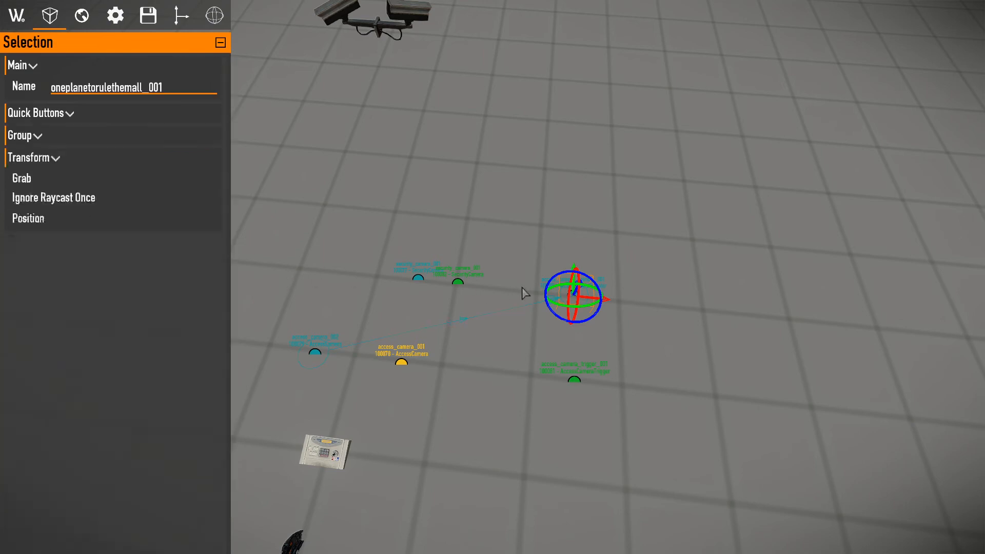
{"action": "left_click", "coordinate": [323, 451]}
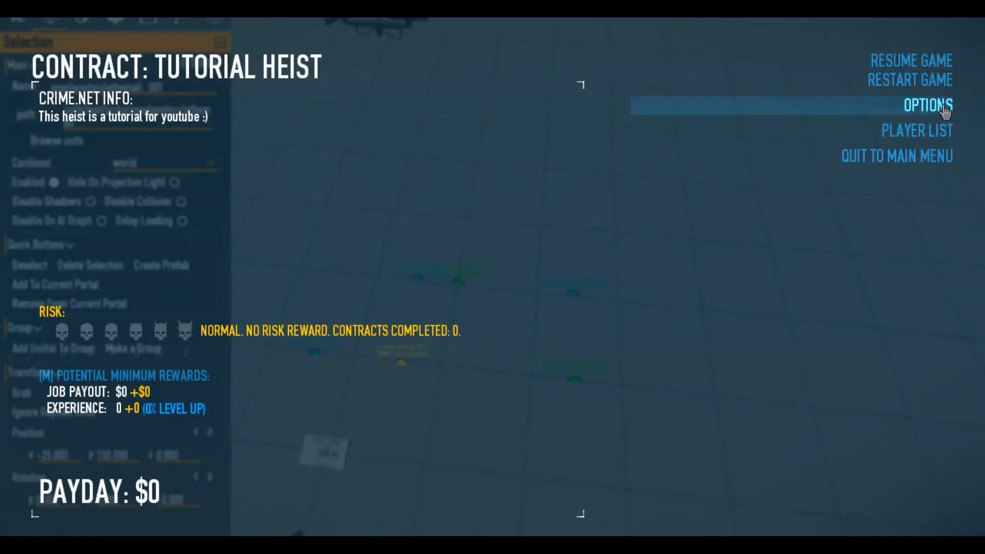
- Restart the game and confirm Yes in the warning dialog
{"action": "left_click", "coordinate": [910, 81]}
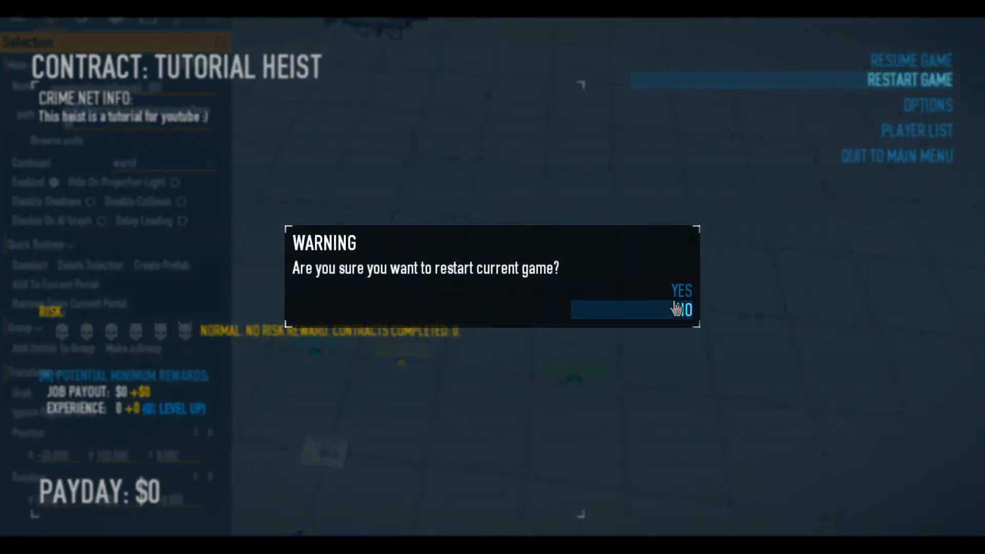
{"action": "left_click", "coordinate": [681, 309]}
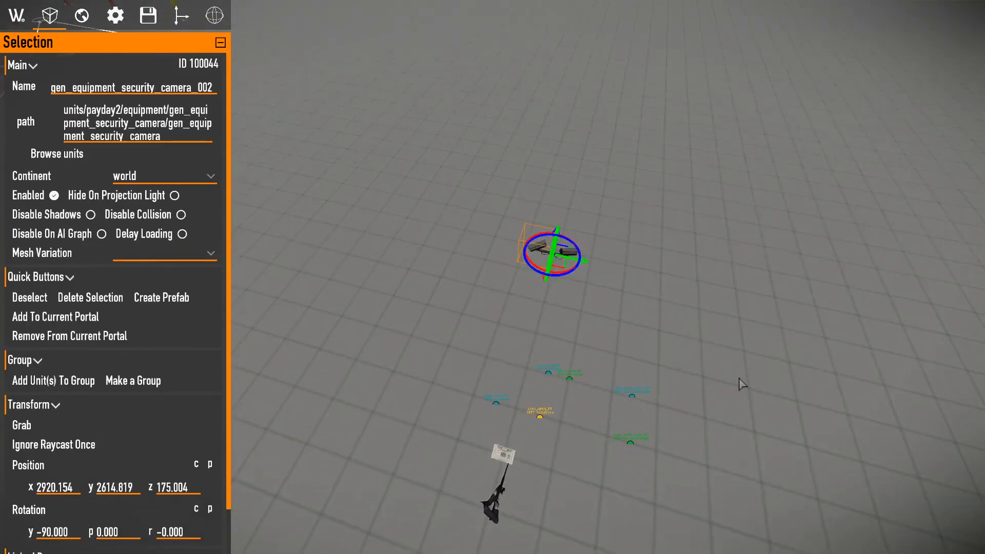
{"action": "left_click", "coordinate": [498, 465]}
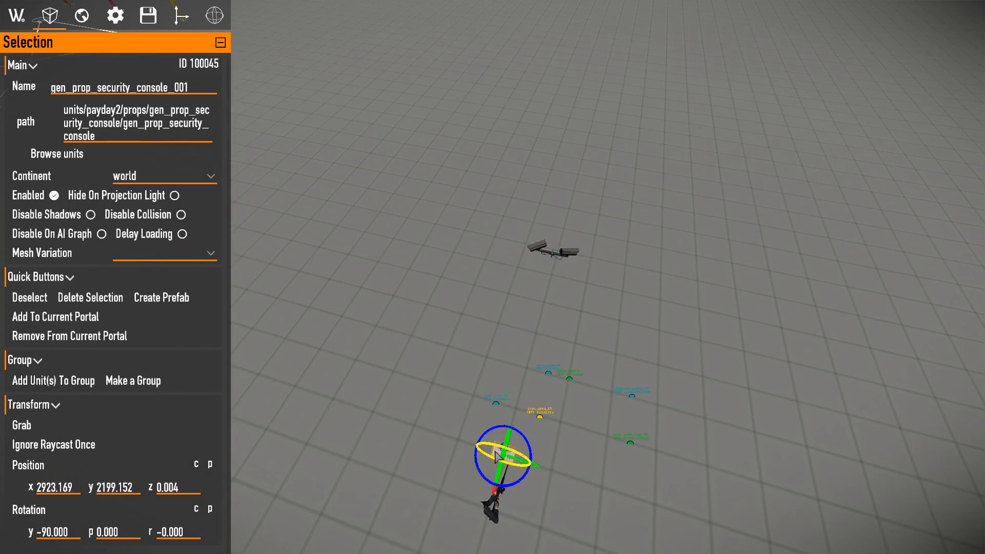